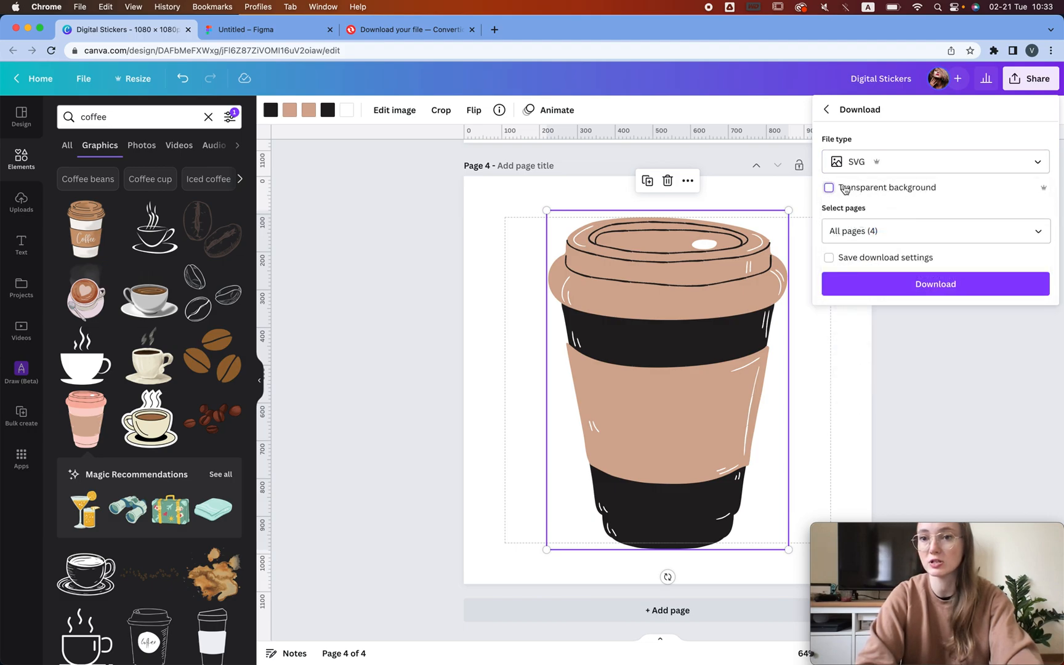
Download the coffee cup sticker from Canva as an SVG file.
{"action": "left_click", "coordinate": [265, 30]}
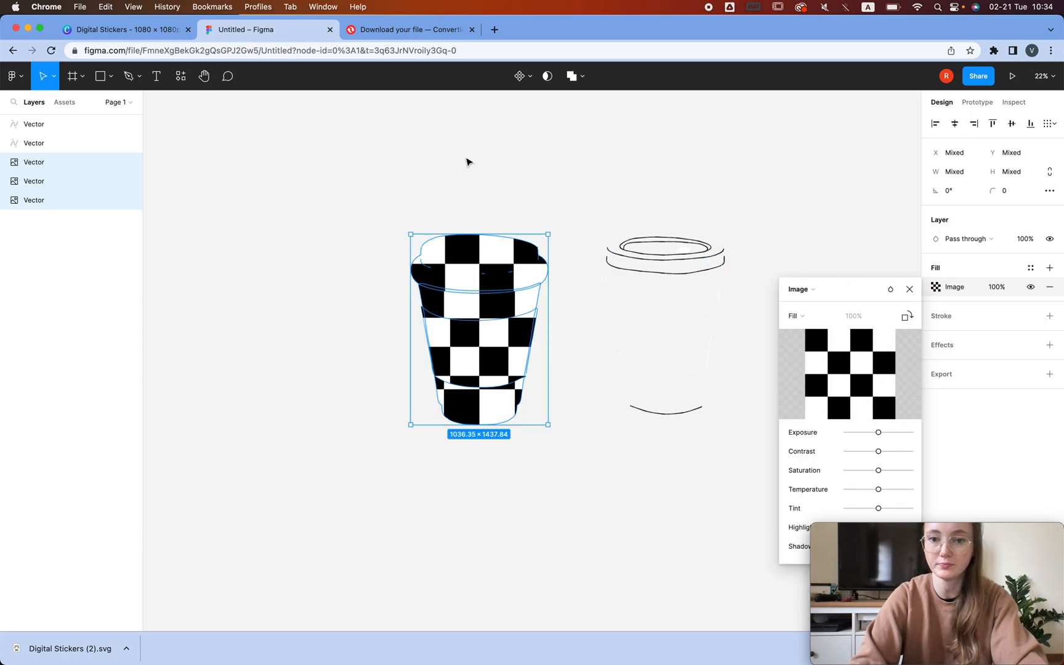
Give the imported cup vectors a black-and-white checkerboard image fill.
{"action": "left_click", "coordinate": [126, 29]}
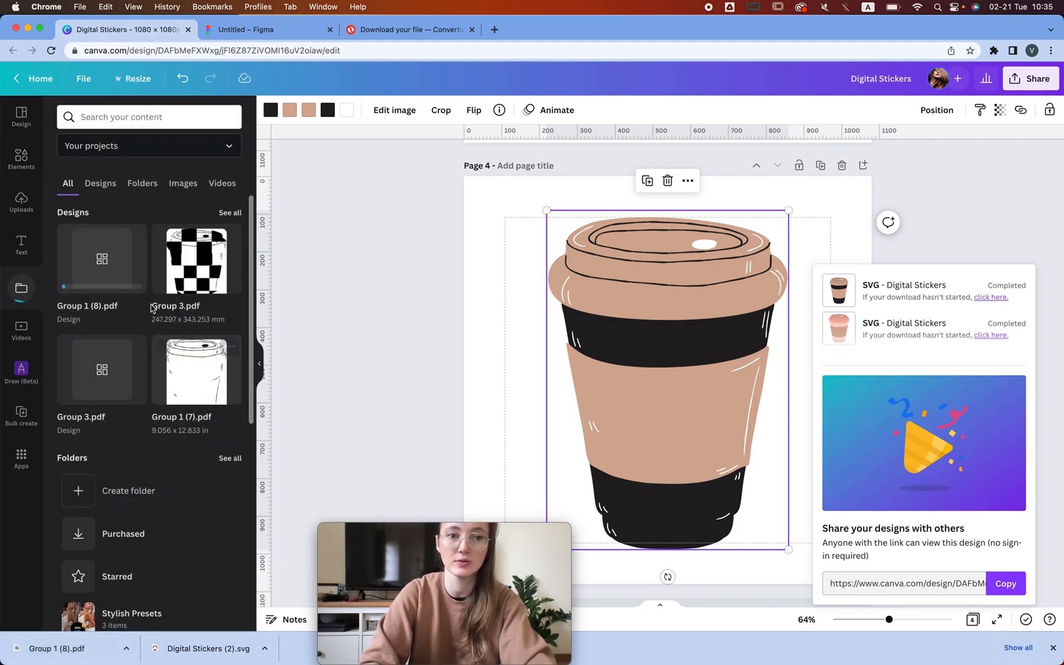